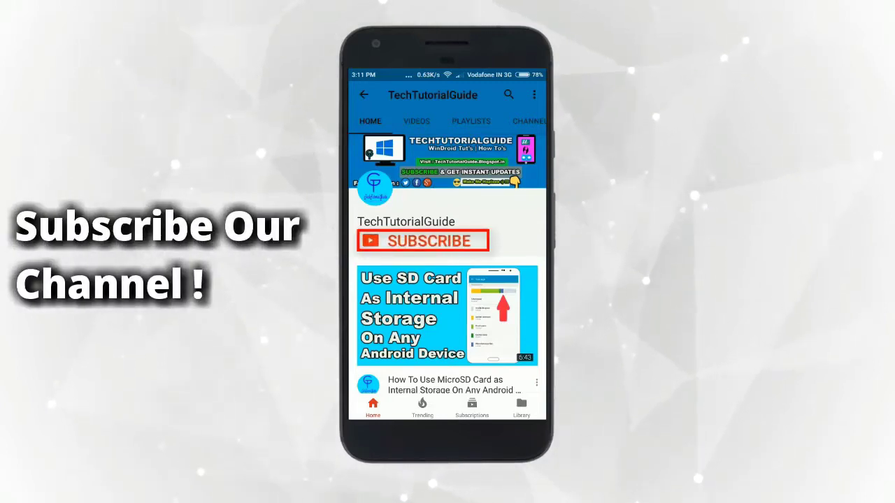
Step: Launch the Official TWRP App from the phone's home screen
left_click(422, 240)
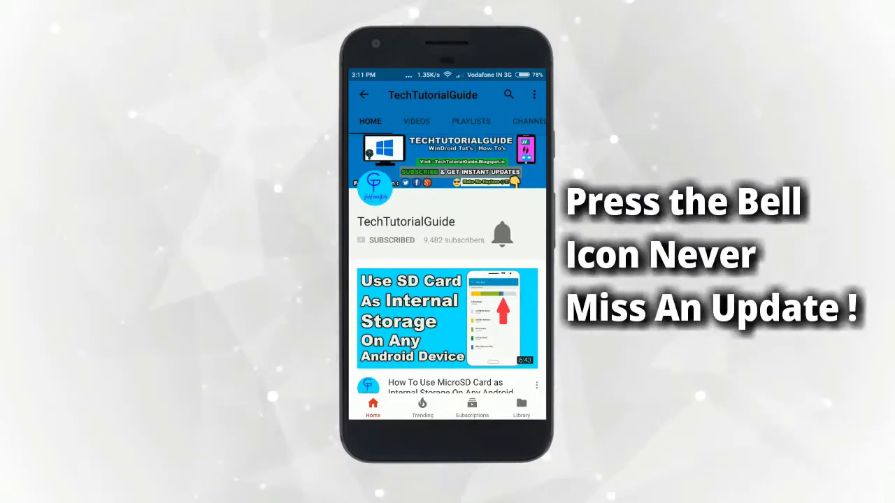
left_click(504, 234)
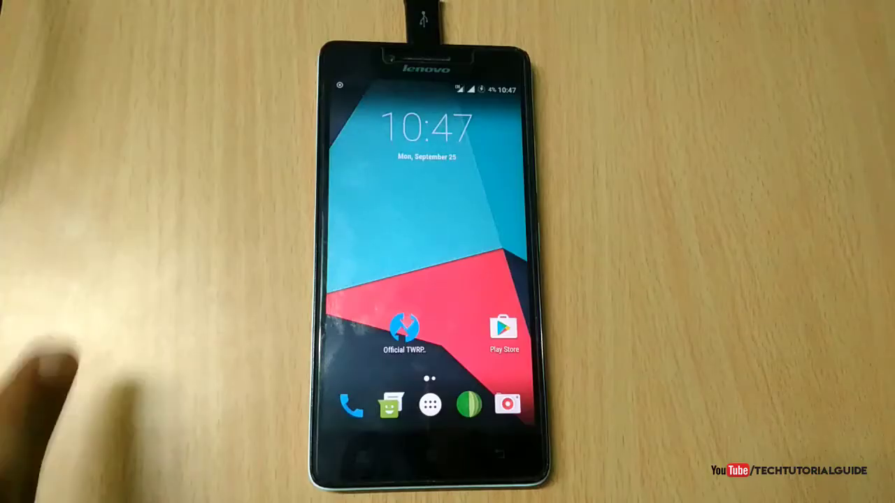
left_click(403, 327)
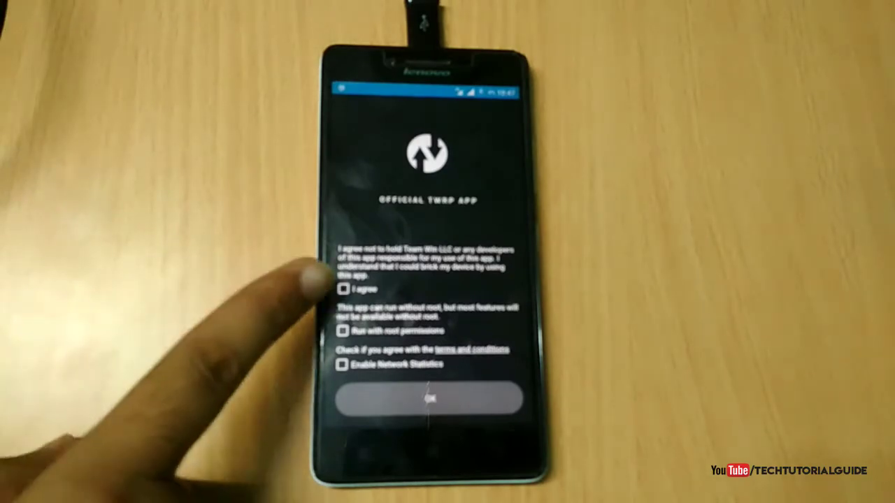
Step: Accept the app's terms with 'I agree' and grant root access in Privacy Guard with 'Remember my choice'
left_click(344, 289)
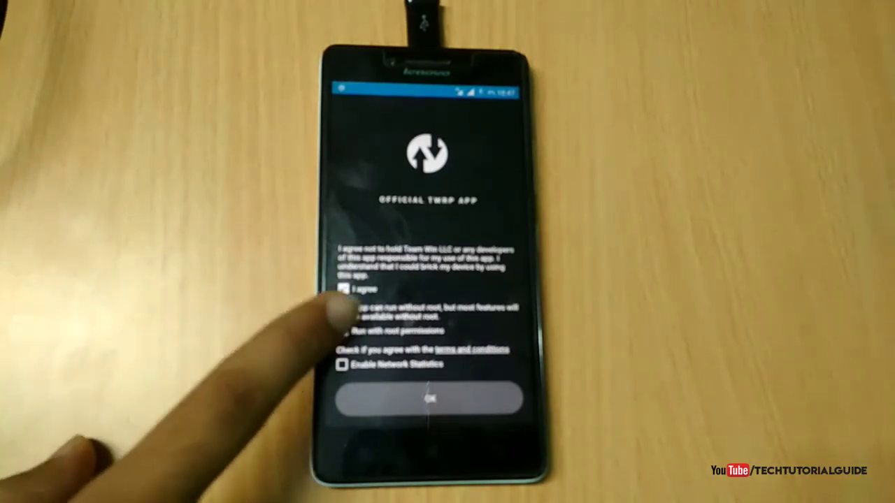
left_click(428, 399)
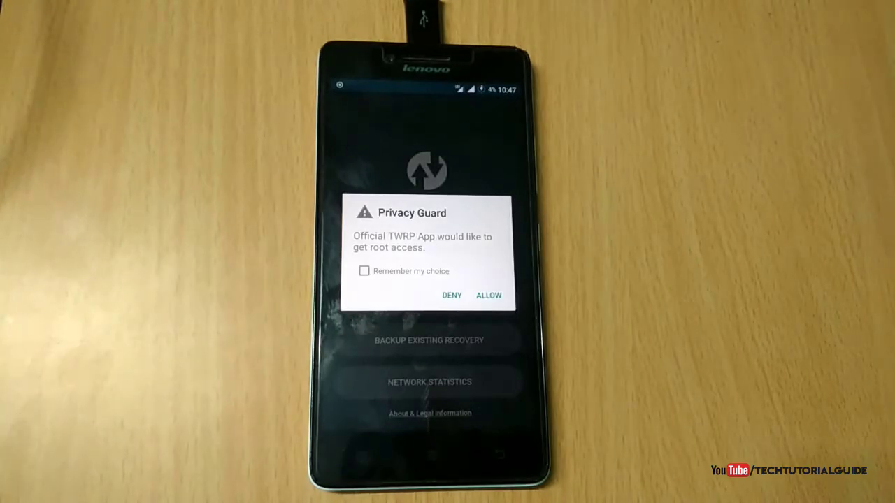
left_click(363, 271)
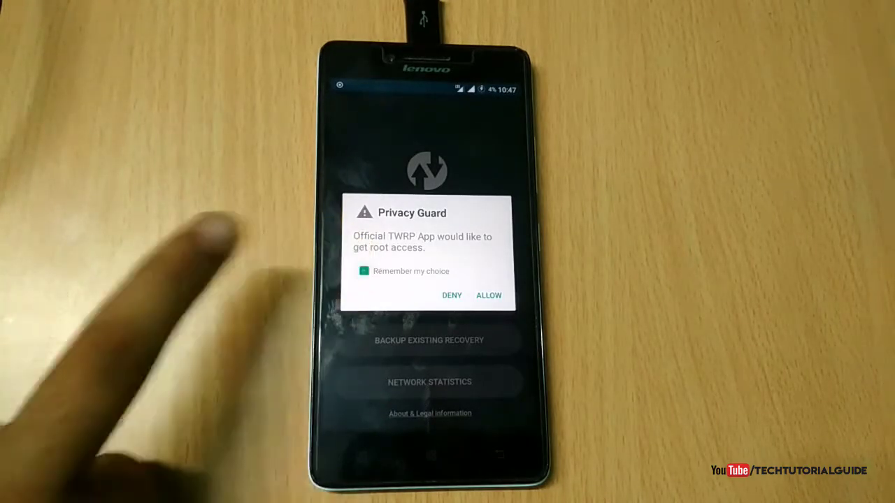
left_click(488, 295)
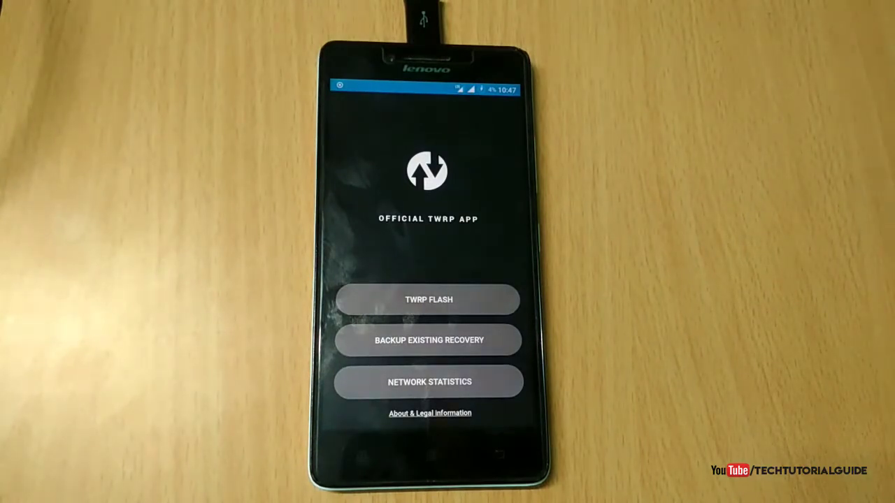
Step: Back up the existing recovery image and dismiss the success message
left_click(428, 341)
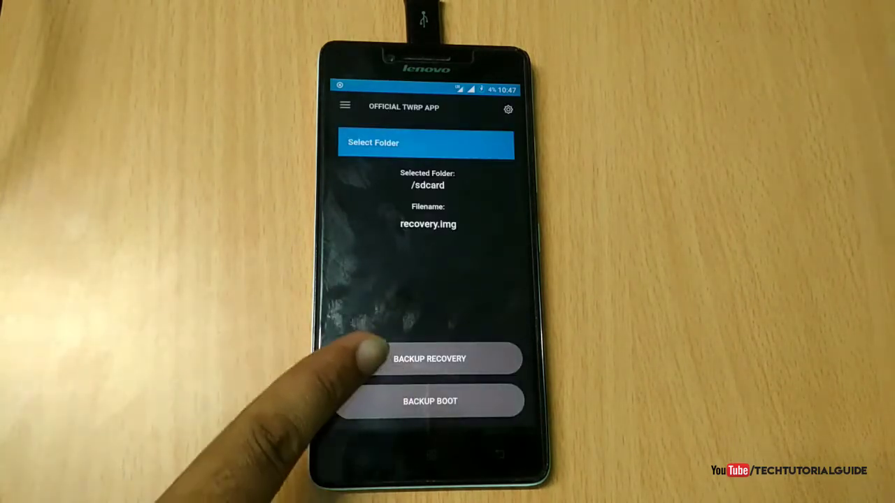
left_click(429, 357)
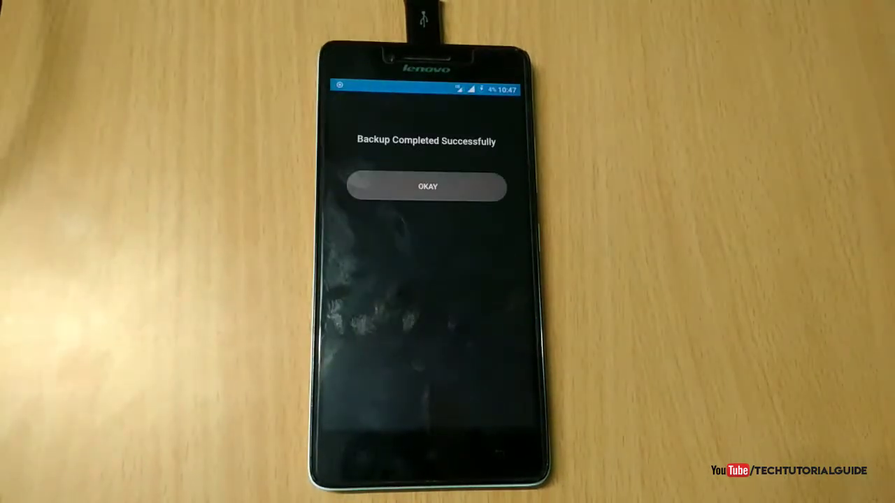
left_click(428, 187)
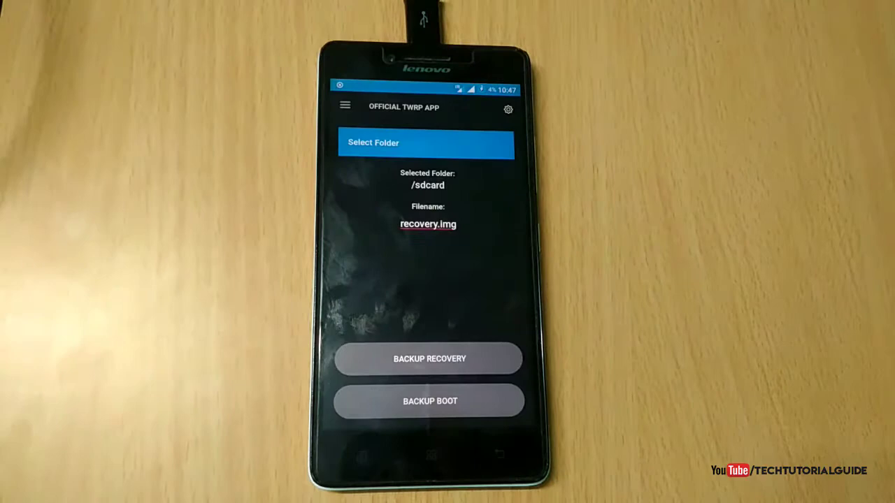
Step: Back up the boot image to recovery.img on /sdcard and dismiss the success message
left_click(429, 399)
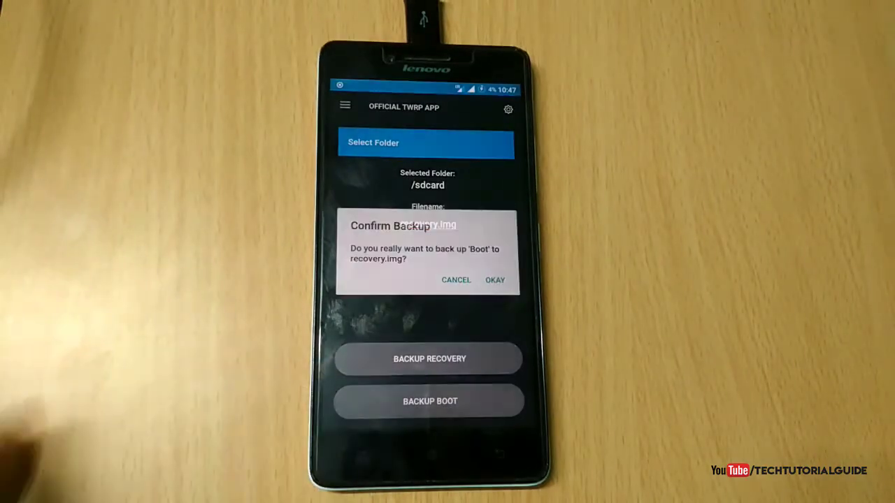
left_click(495, 279)
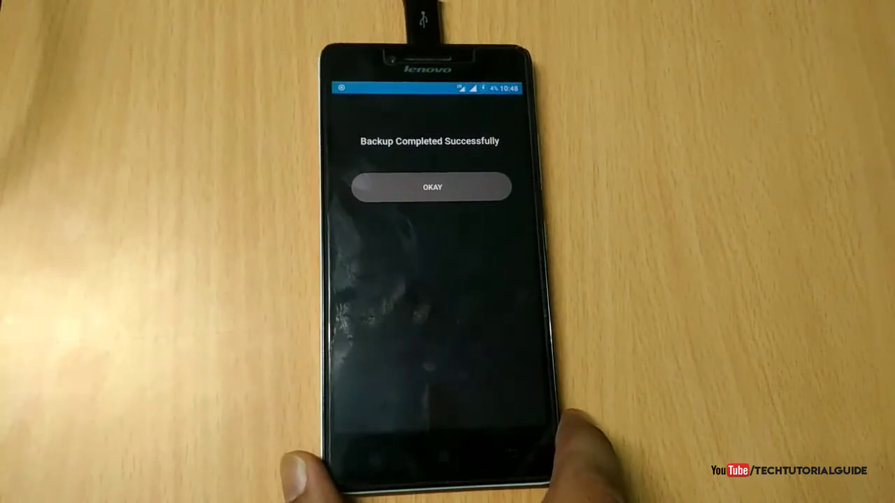
left_click(431, 187)
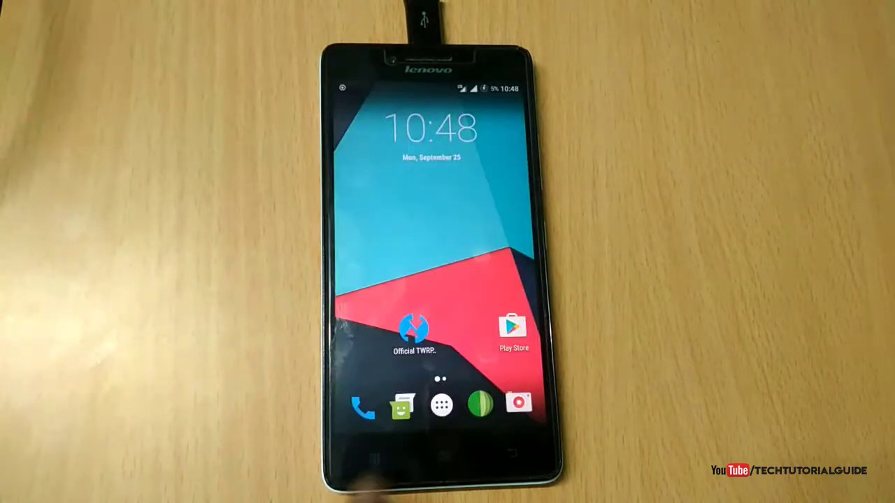
left_click(414, 328)
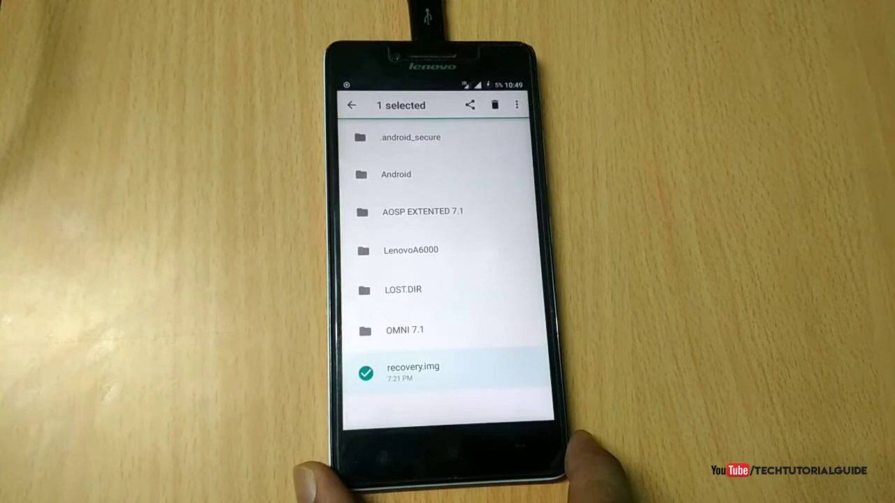
left_click(352, 104)
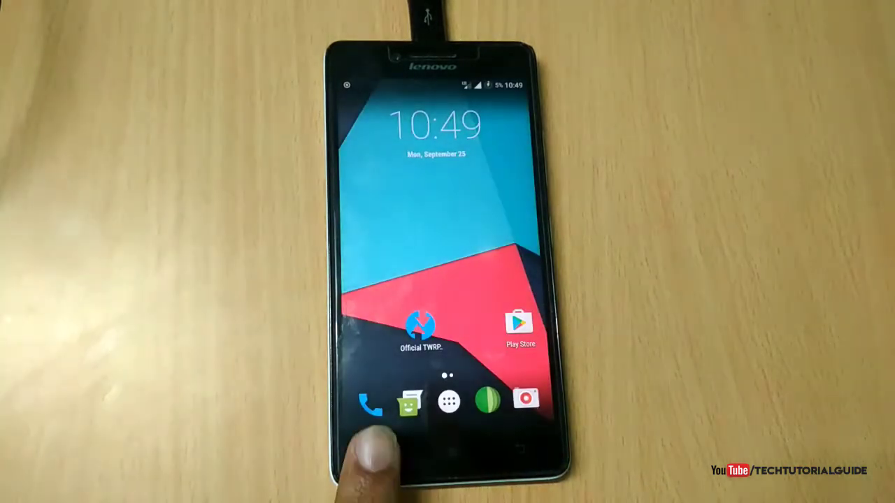
left_click(421, 327)
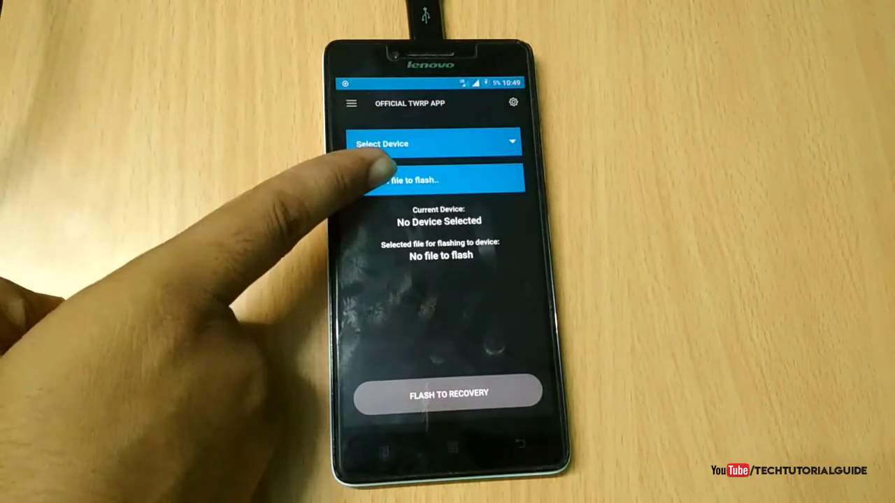
Step: Select recovery.img from SD card 9016-4EF8 as the image to flash
left_click(435, 179)
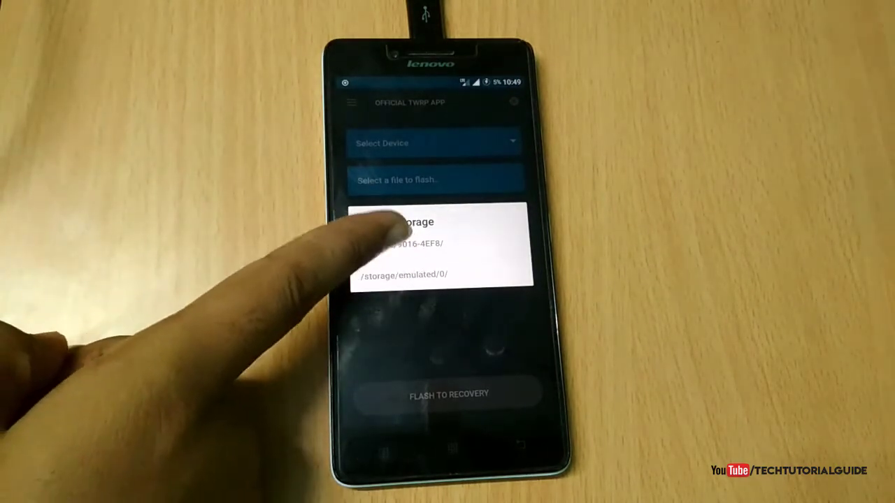
left_click(409, 244)
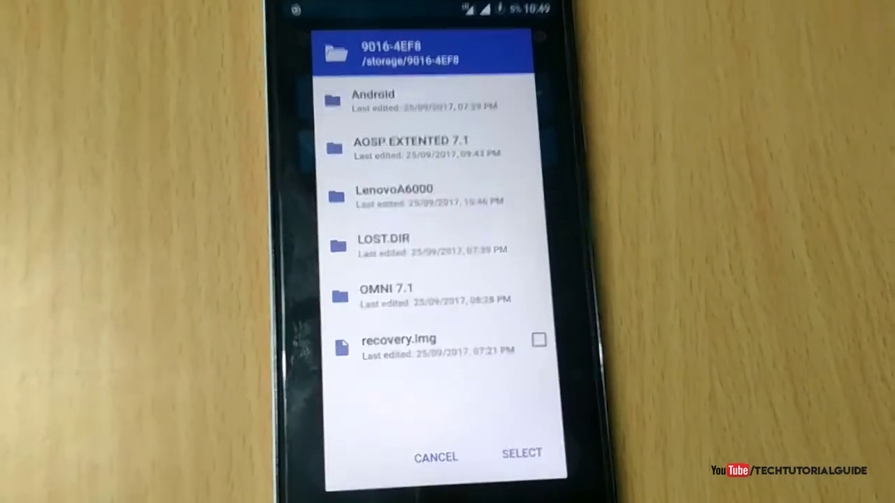
left_click(539, 339)
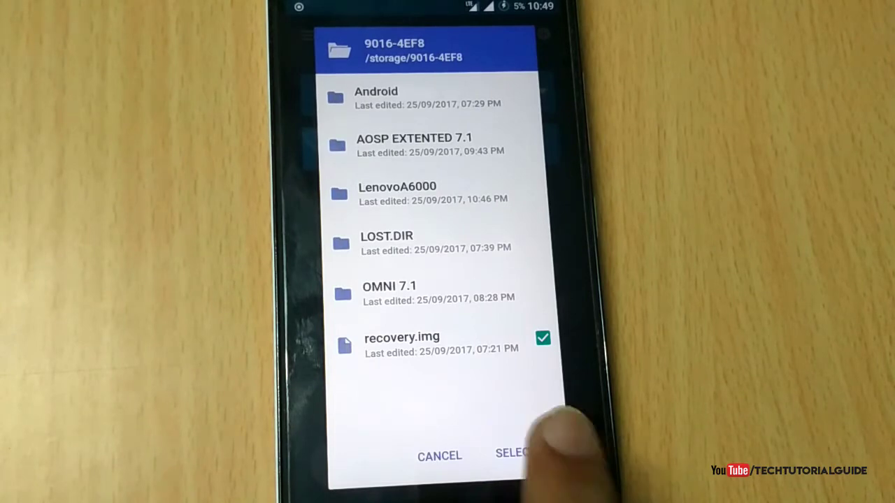
left_click(515, 453)
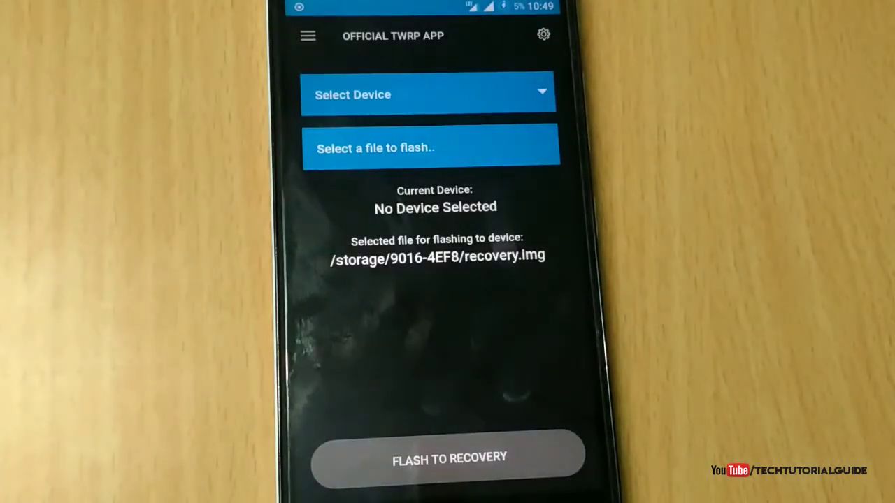
Step: Flash the selected recovery.img to the recovery partition and confirm
left_click(448, 457)
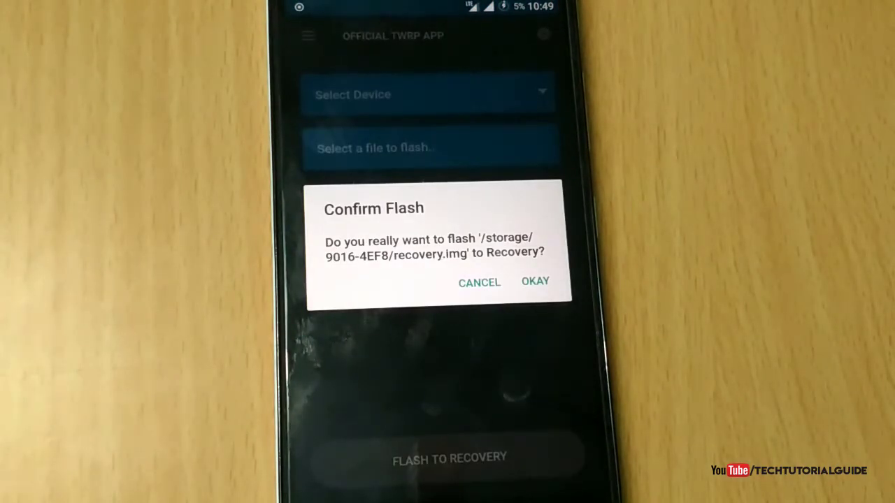
left_click(534, 281)
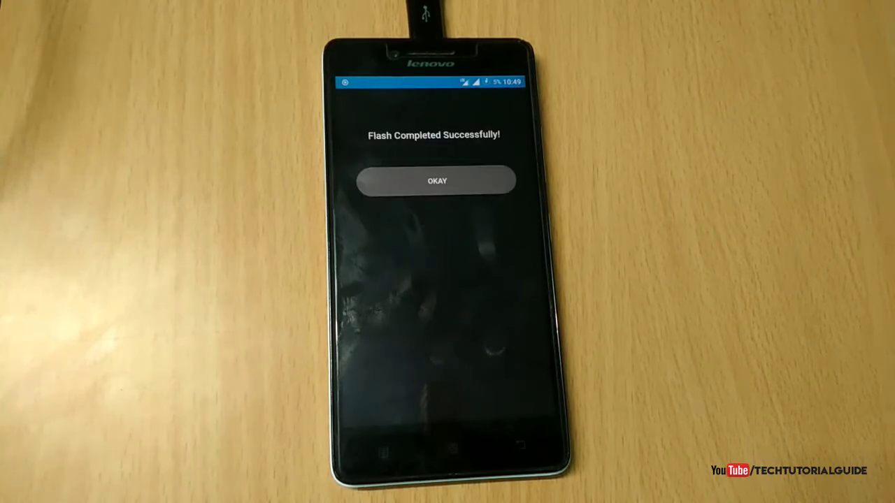
Step: Dismiss the flash success message and reboot the phone into recovery from the app's Reboot menu
left_click(436, 180)
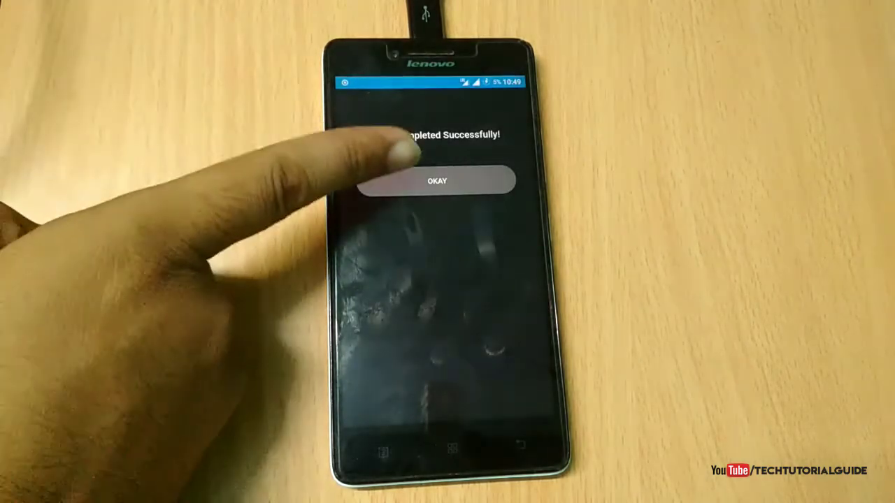
left_click(437, 180)
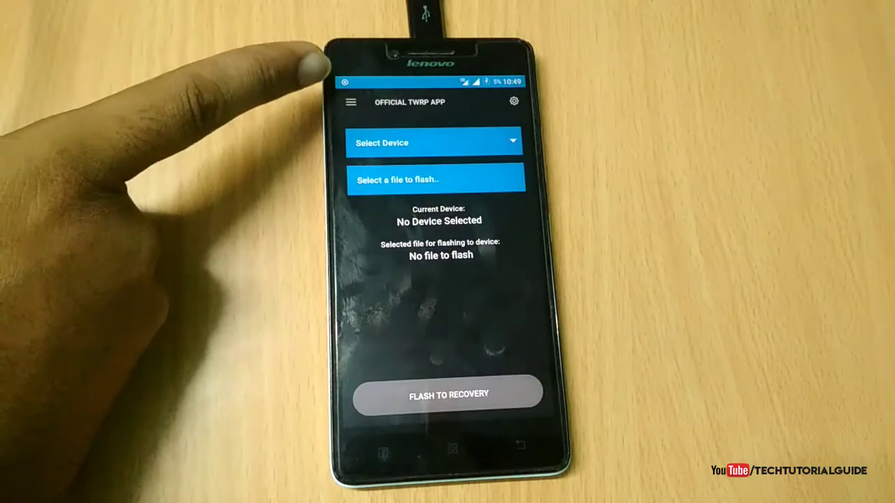
left_click(349, 101)
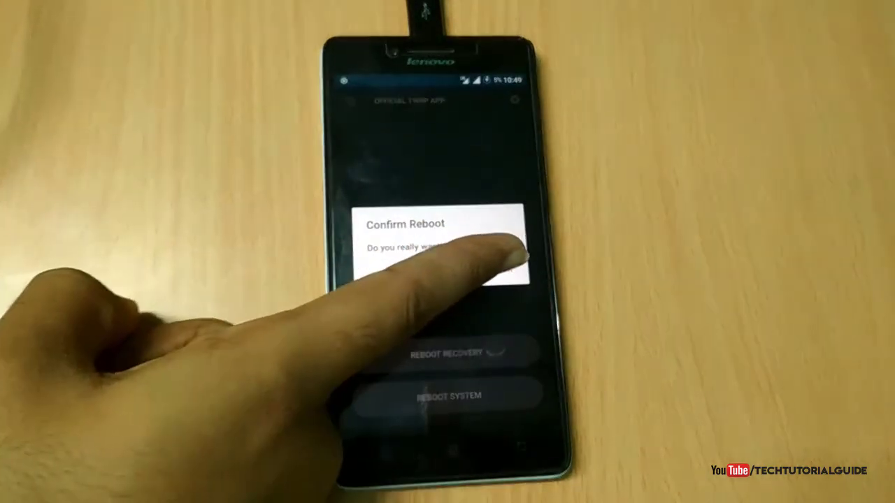
left_click(455, 259)
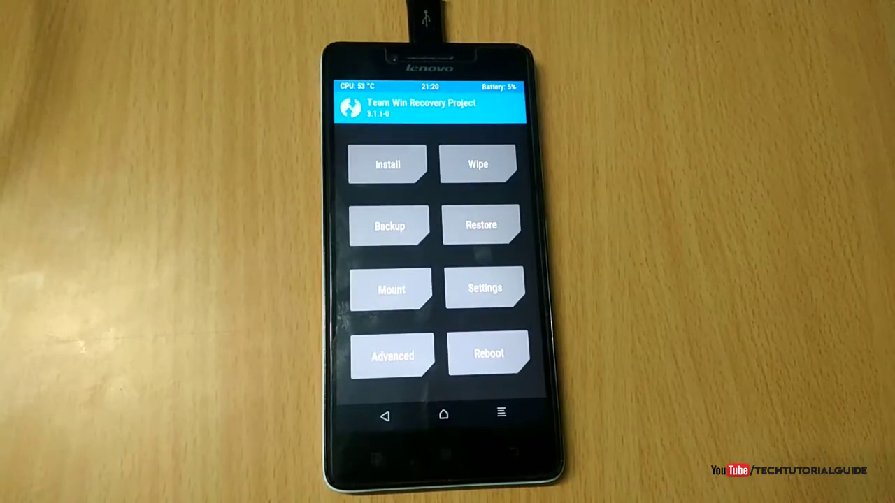
Step: Bring up the reboot options from the TWRP Recovery main menu
left_click(489, 353)
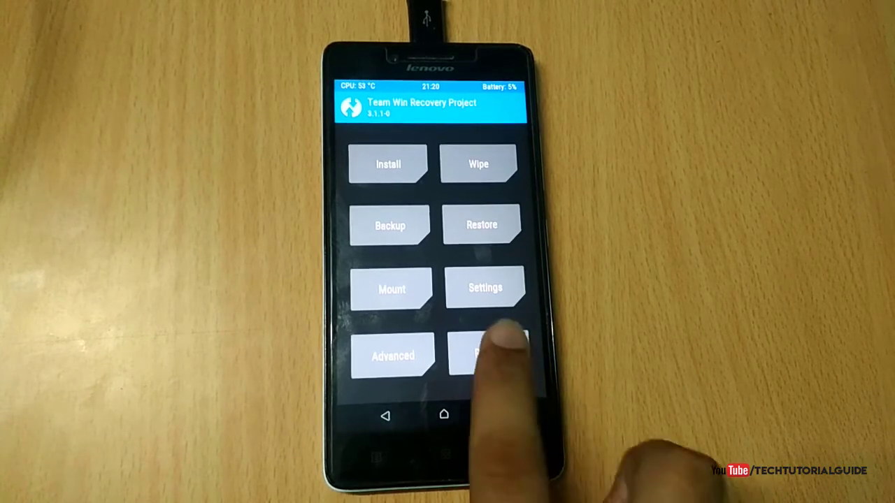
left_click(496, 356)
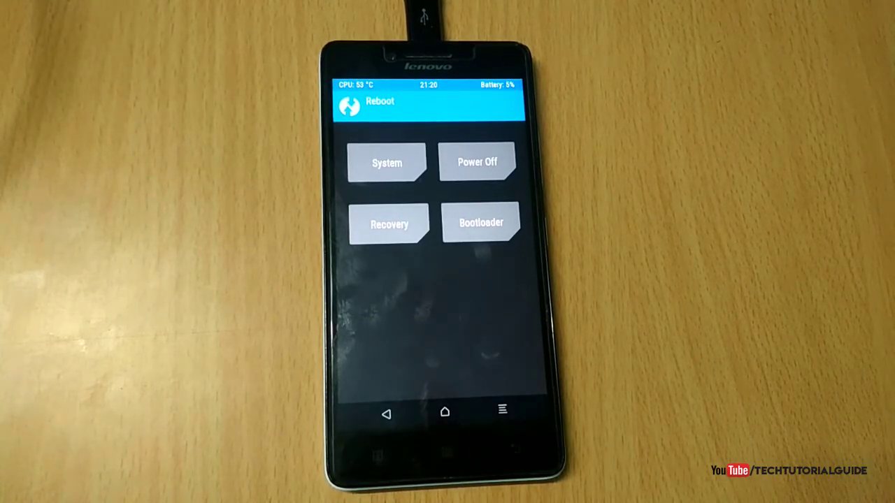